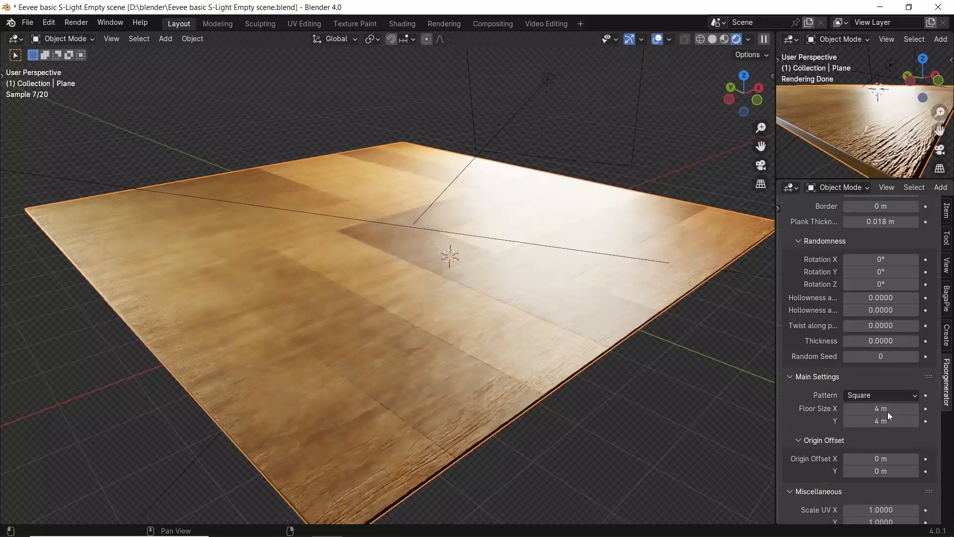
- Browse the floor patterns, then open the v1.0.2 Floorboard-Generator release on GitHub
left_click(881, 395)
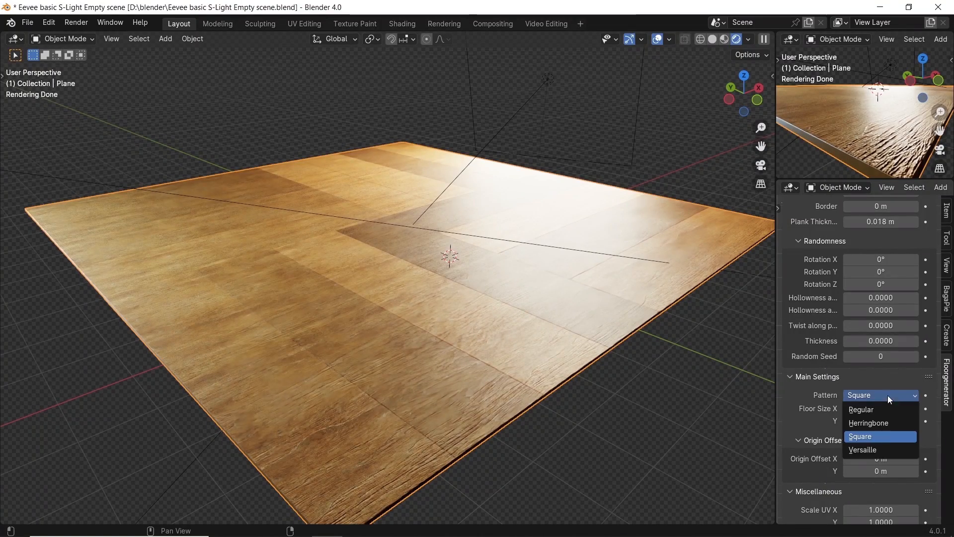
left_click(862, 449)
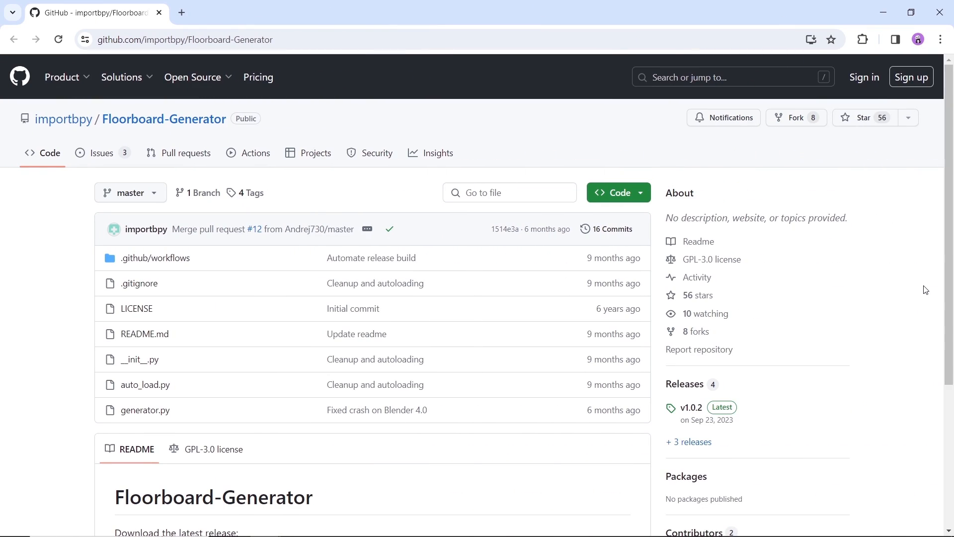
left_click(615, 192)
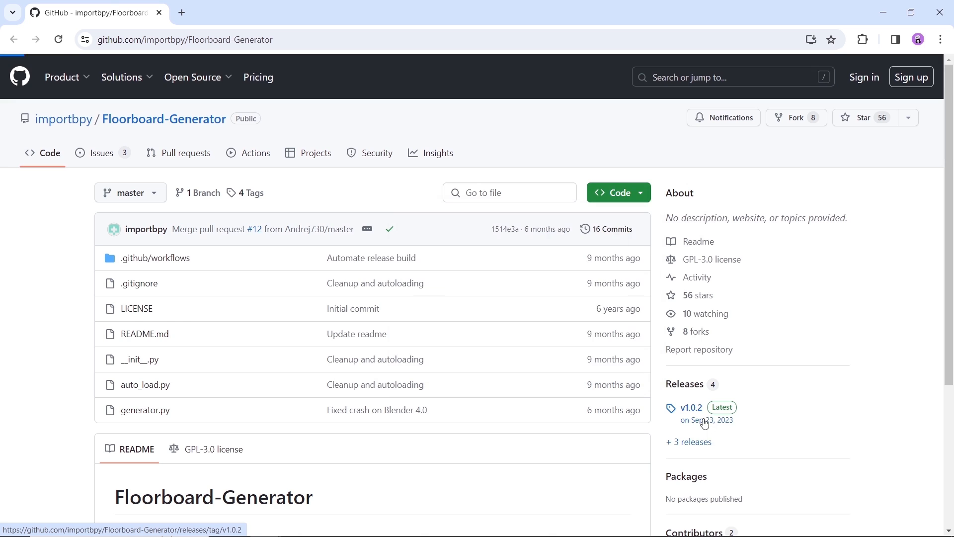
left_click(690, 407)
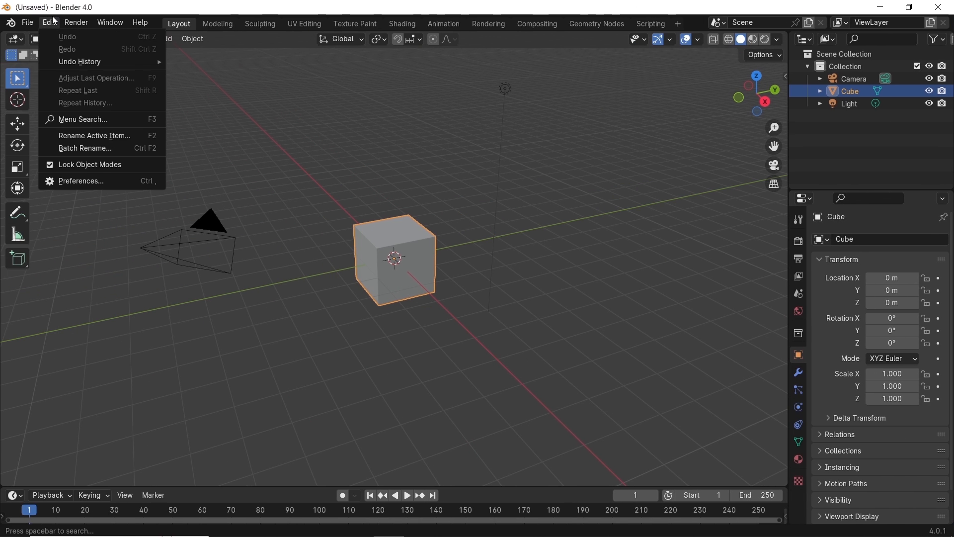
- Install the Floorboard-Generator.zip add-on through Blender Preferences
left_click(81, 181)
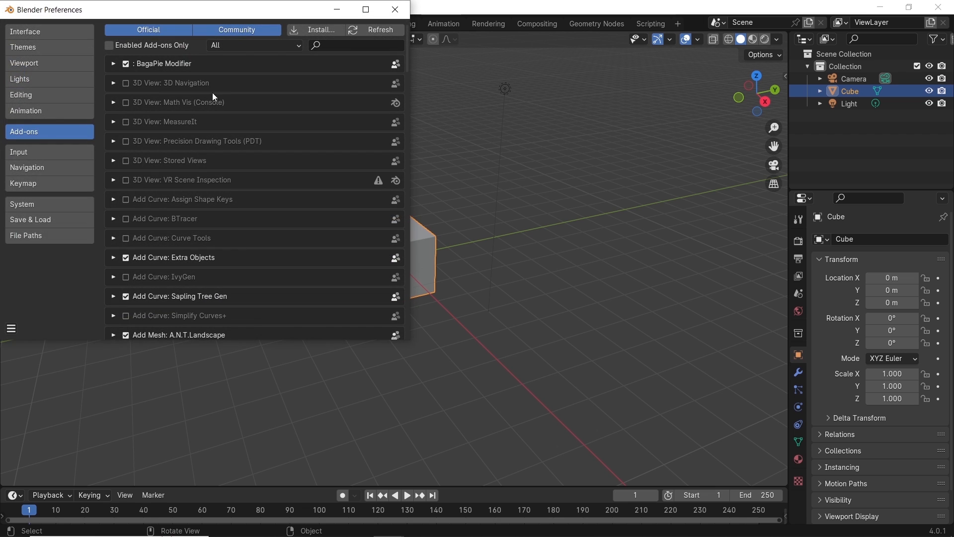
left_click(320, 29)
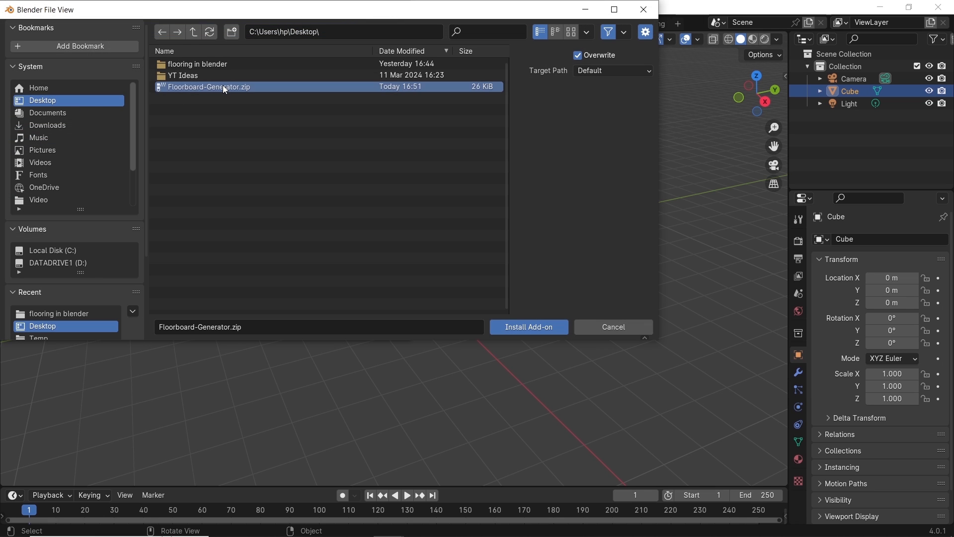
left_click(528, 327)
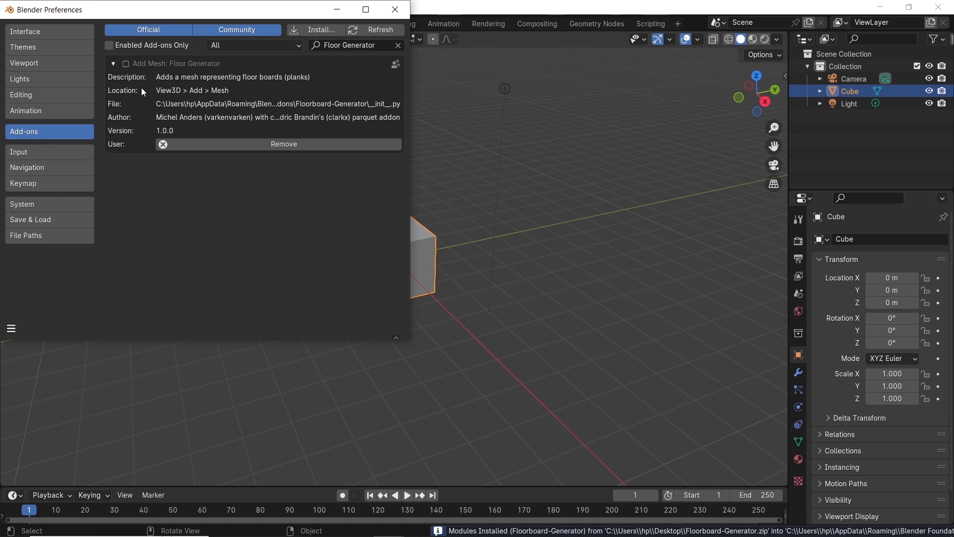
- Enable Floor Generator and add a floor board mesh to the scene
left_click(125, 63)
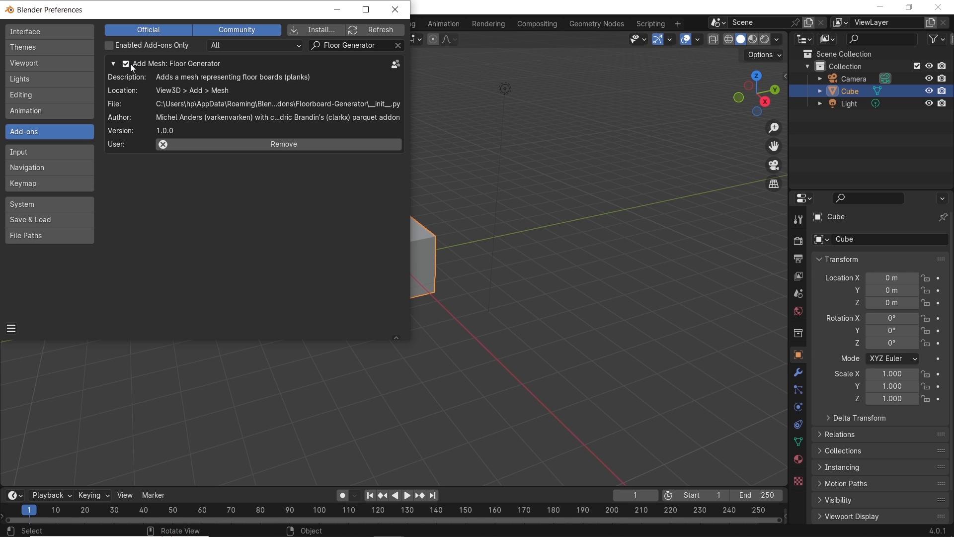
left_click(165, 38)
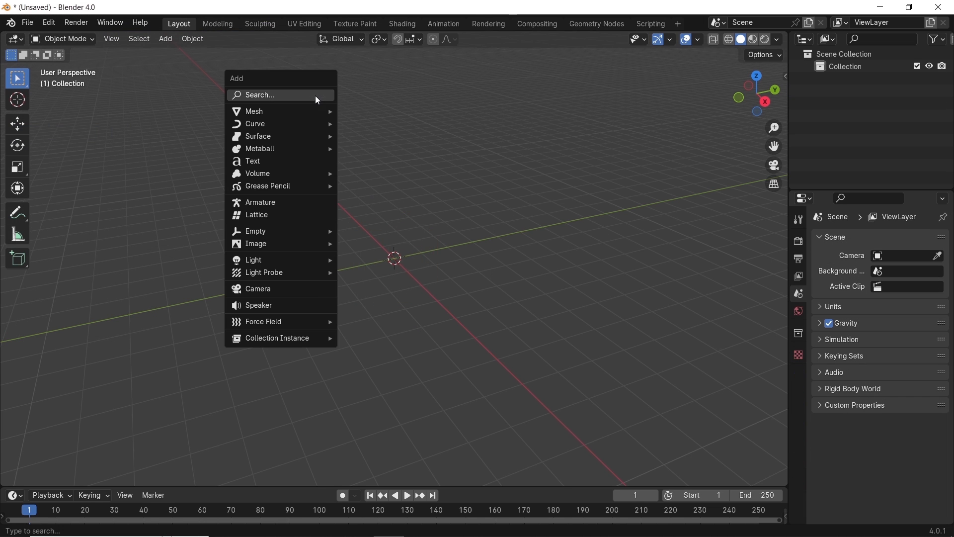
mouse_move(254, 111)
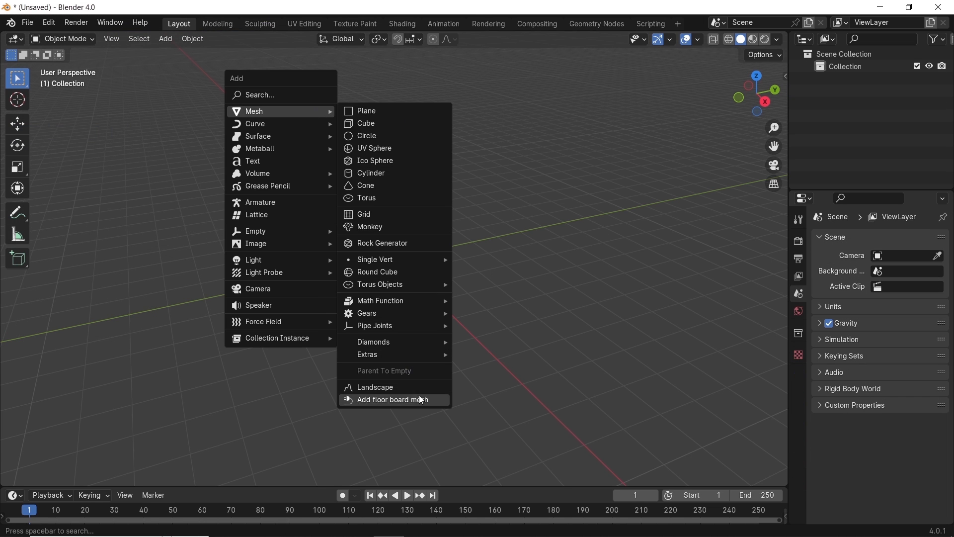
left_click(392, 399)
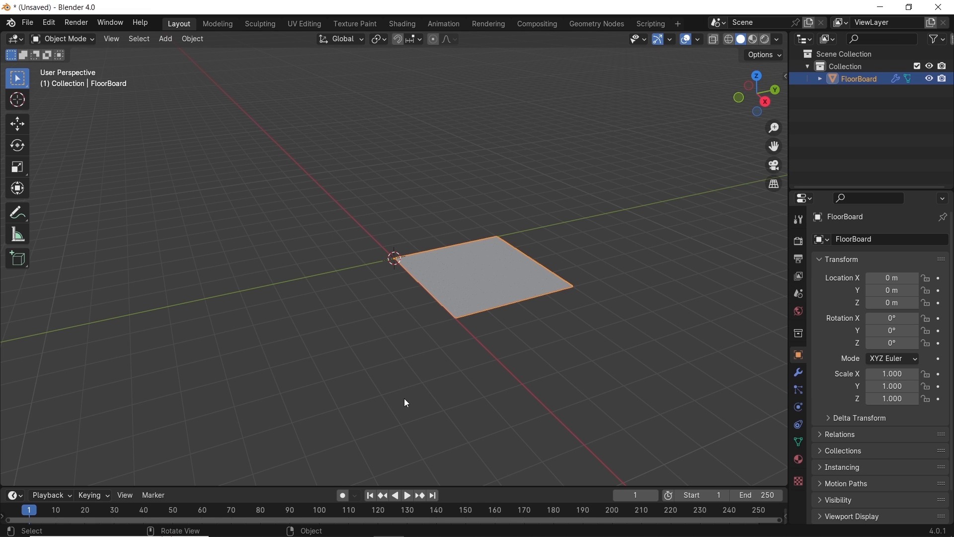
- Cycle the floor's Pattern through Herringbone, Square and one more option
left_click(689, 90)
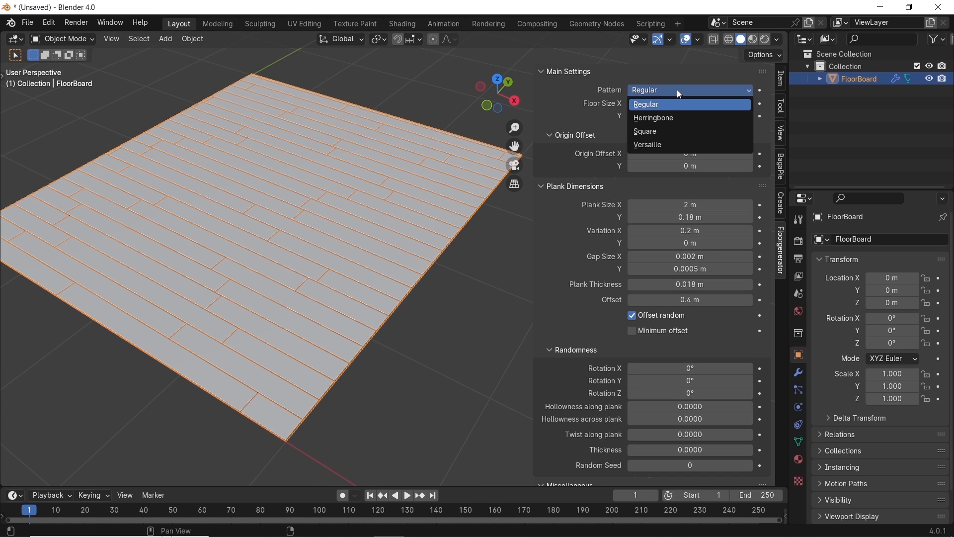
left_click(653, 118)
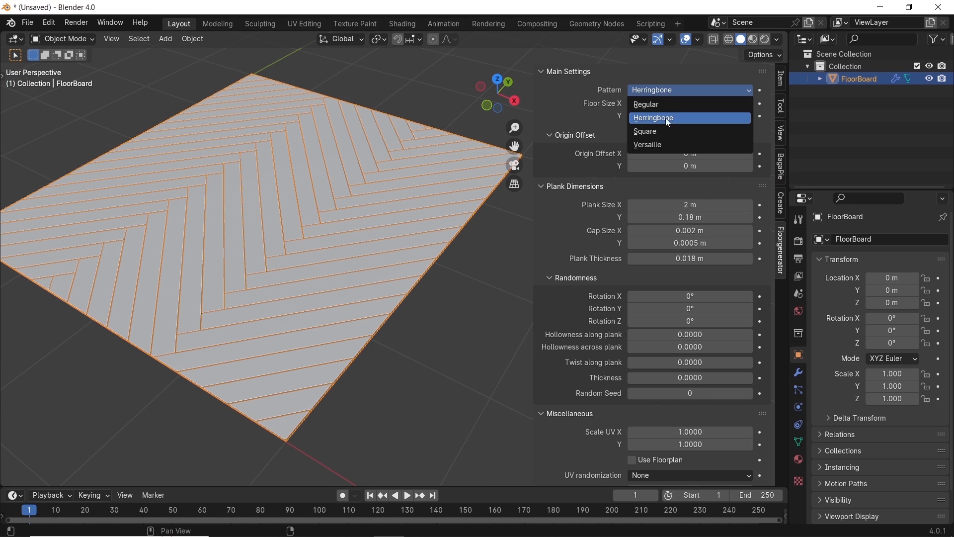
left_click(653, 131)
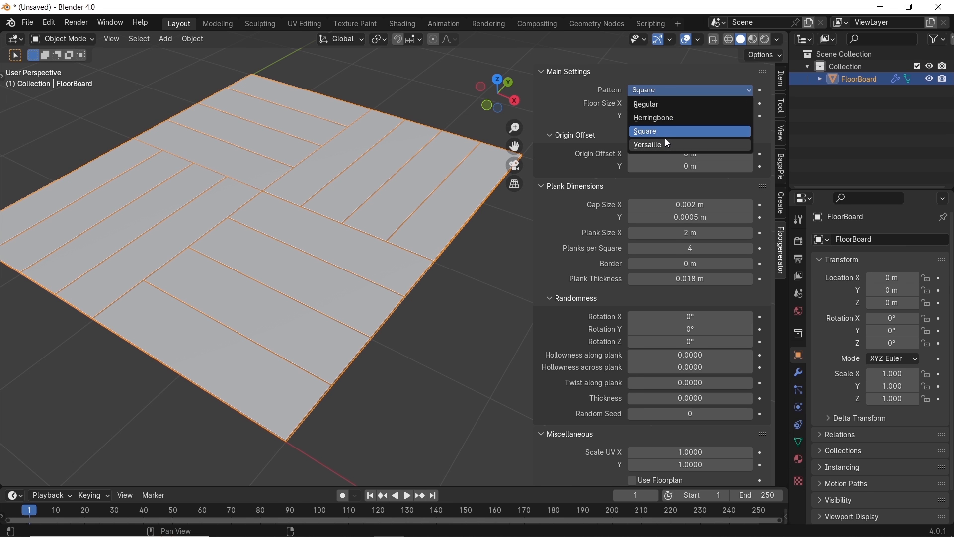
left_click(645, 104)
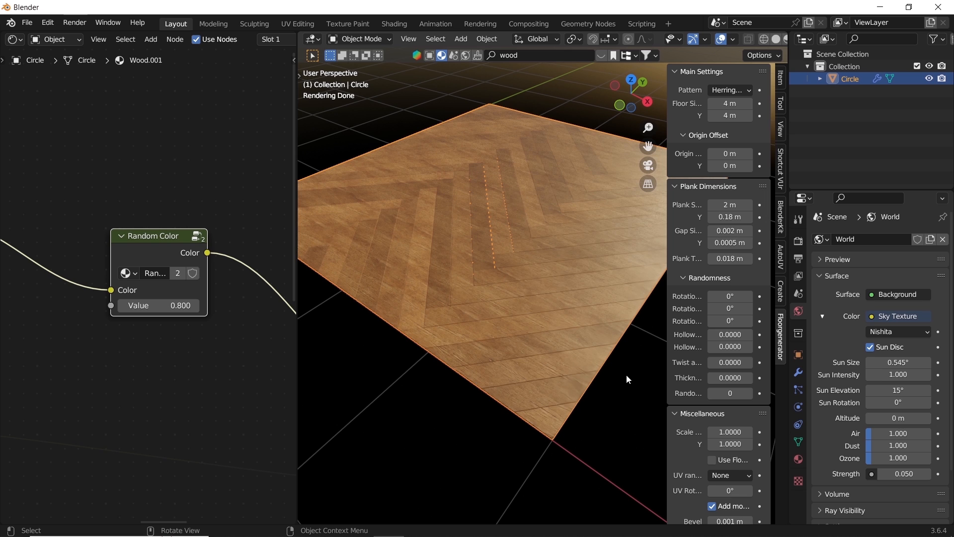
mouse_move(156, 259)
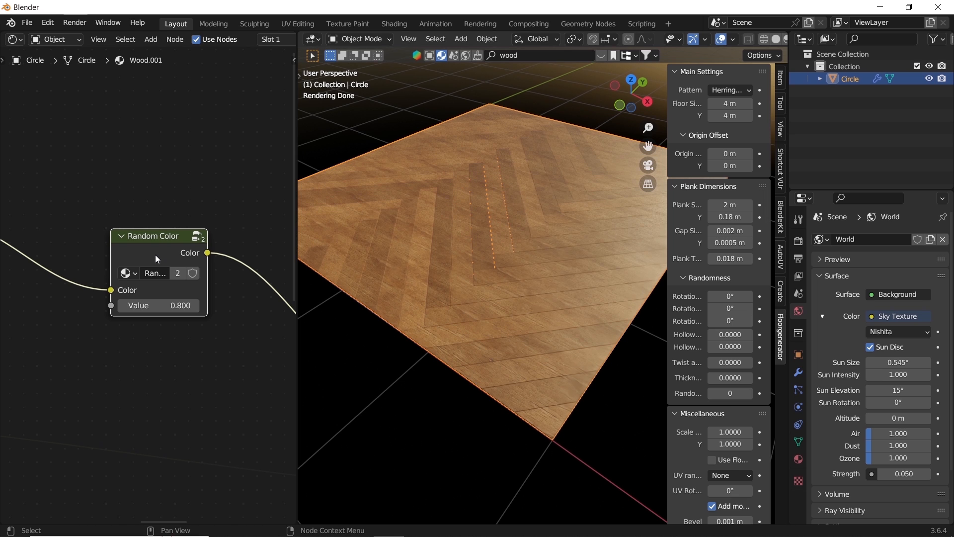